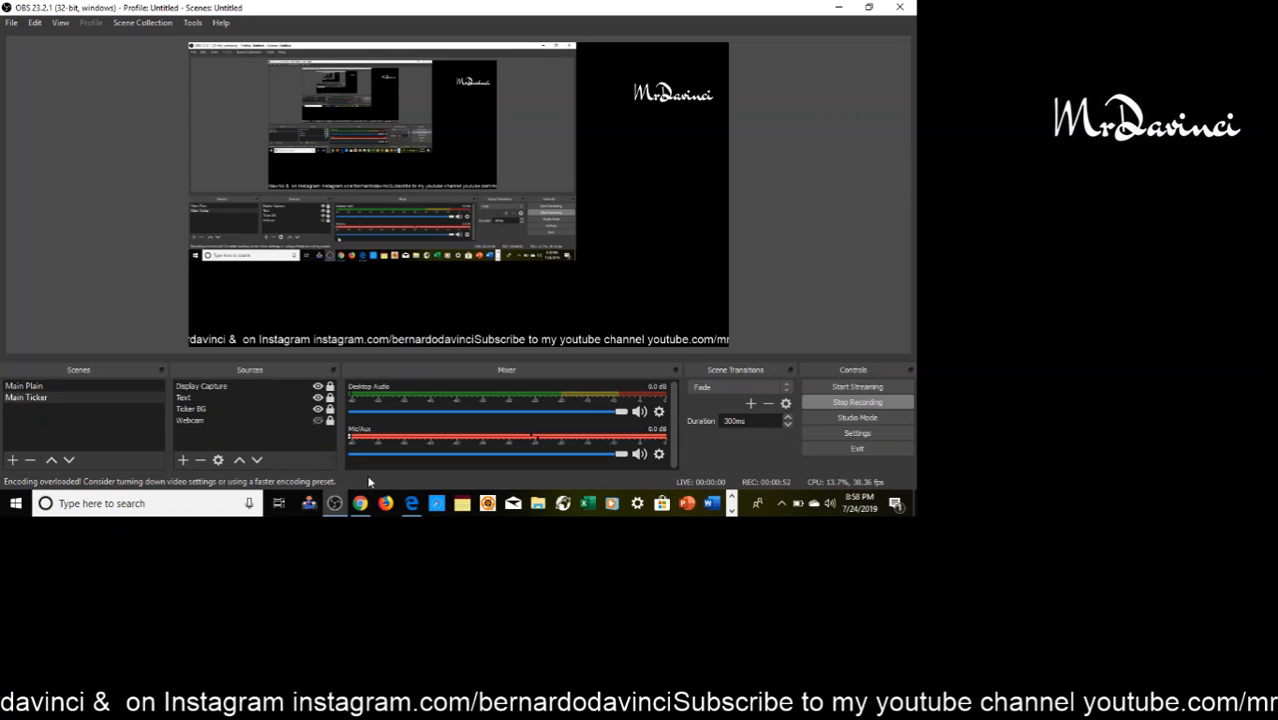
Step: Scroll the weight-loss channel's About page up to show the full channel description above the contact email
click(782, 12)
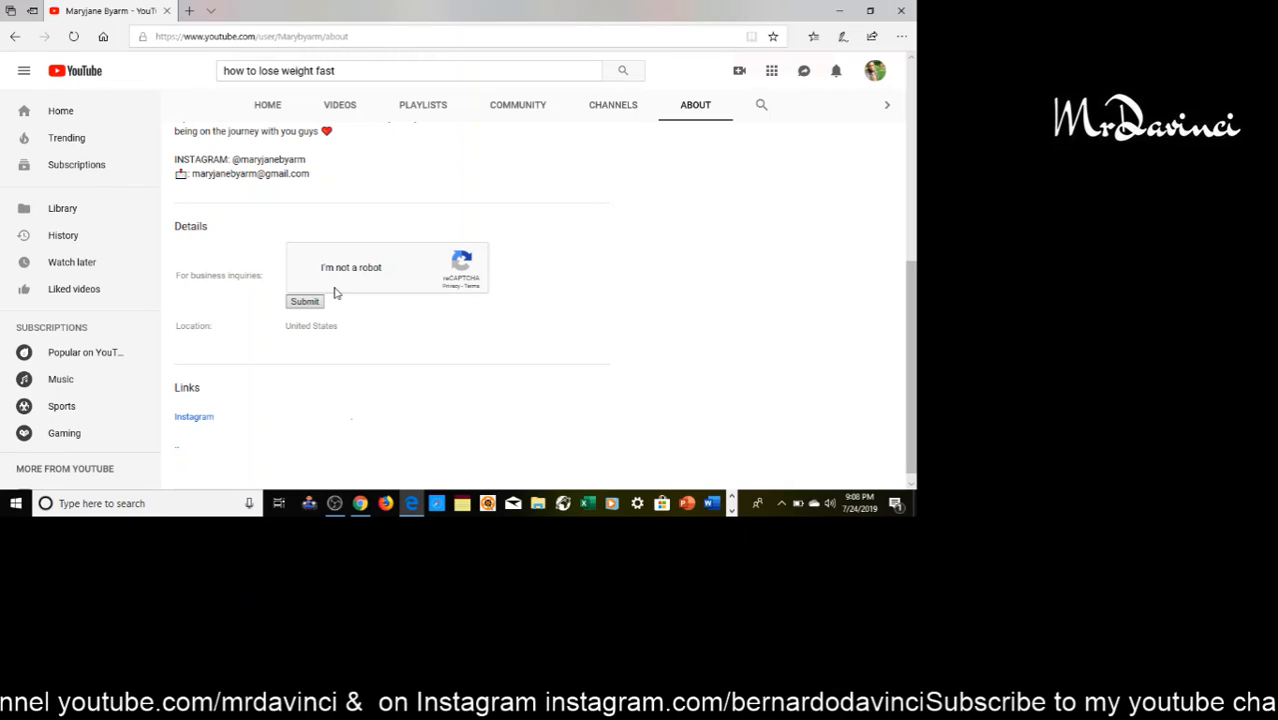
scroll(up, 3)
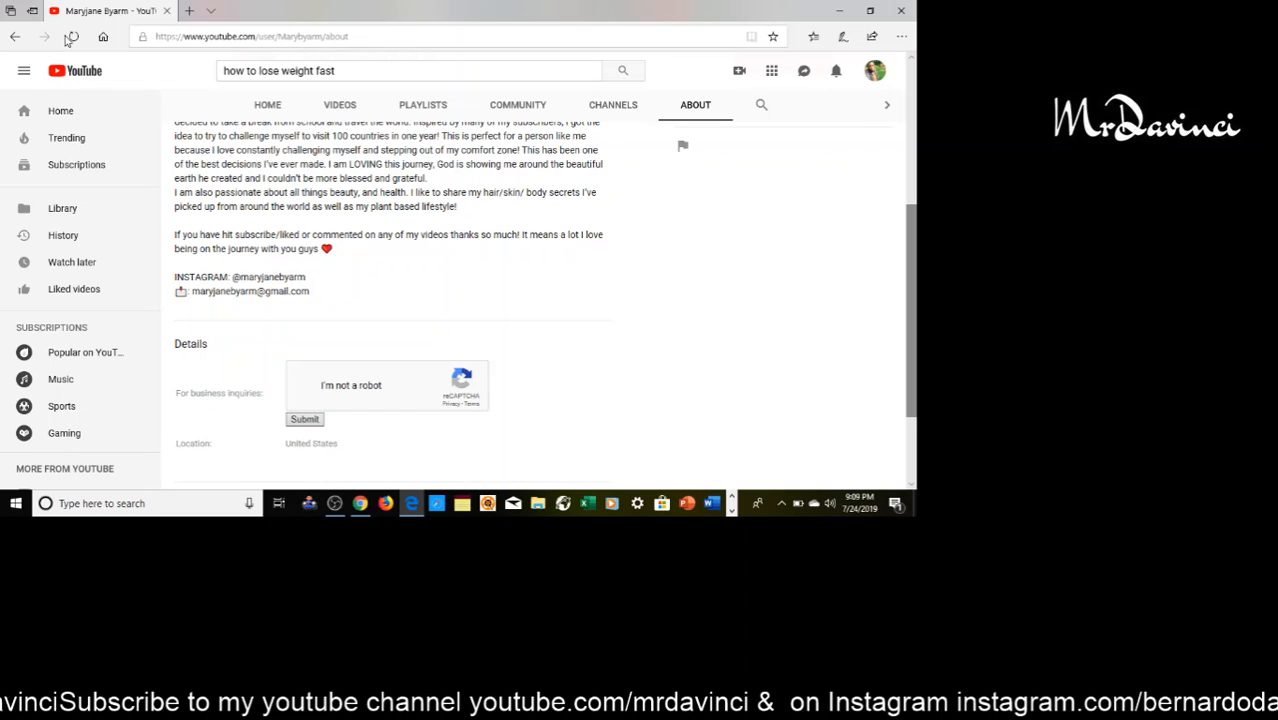
Step: Scroll the travel creator's About page to bring the business-inquiries reCAPTCHA and Submit button into view
scroll(up, 3)
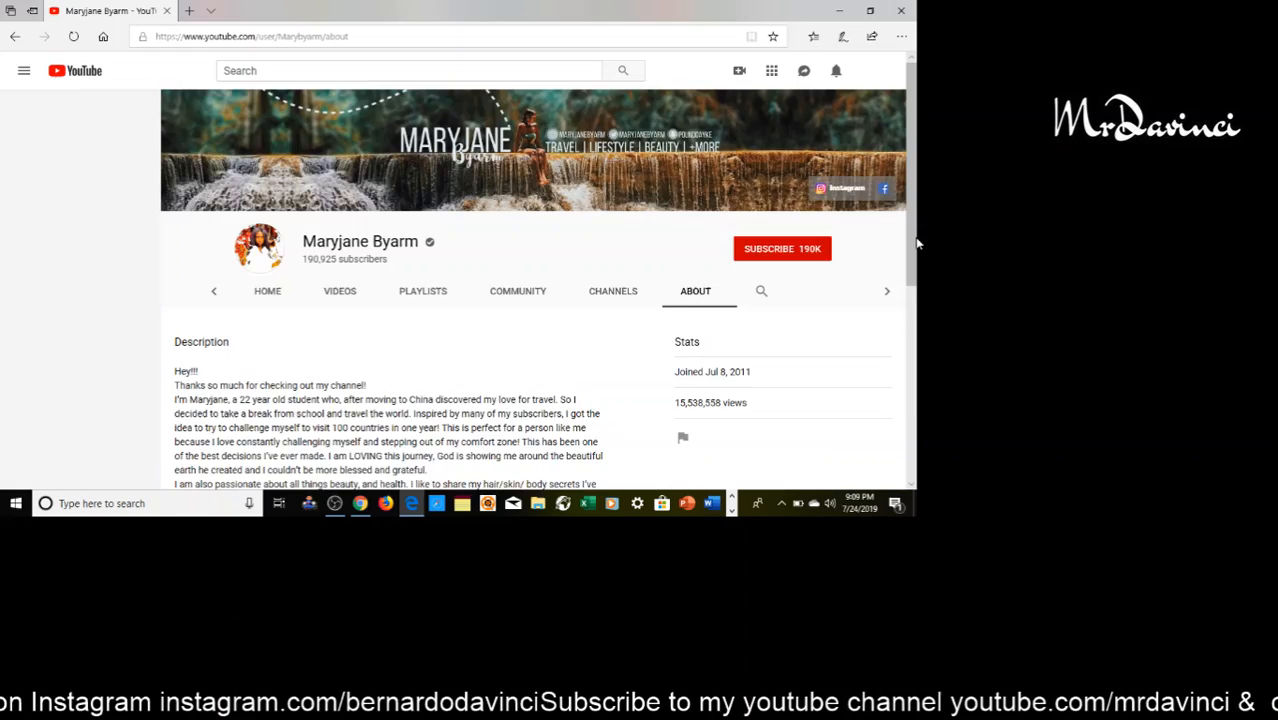
scroll(down, 3)
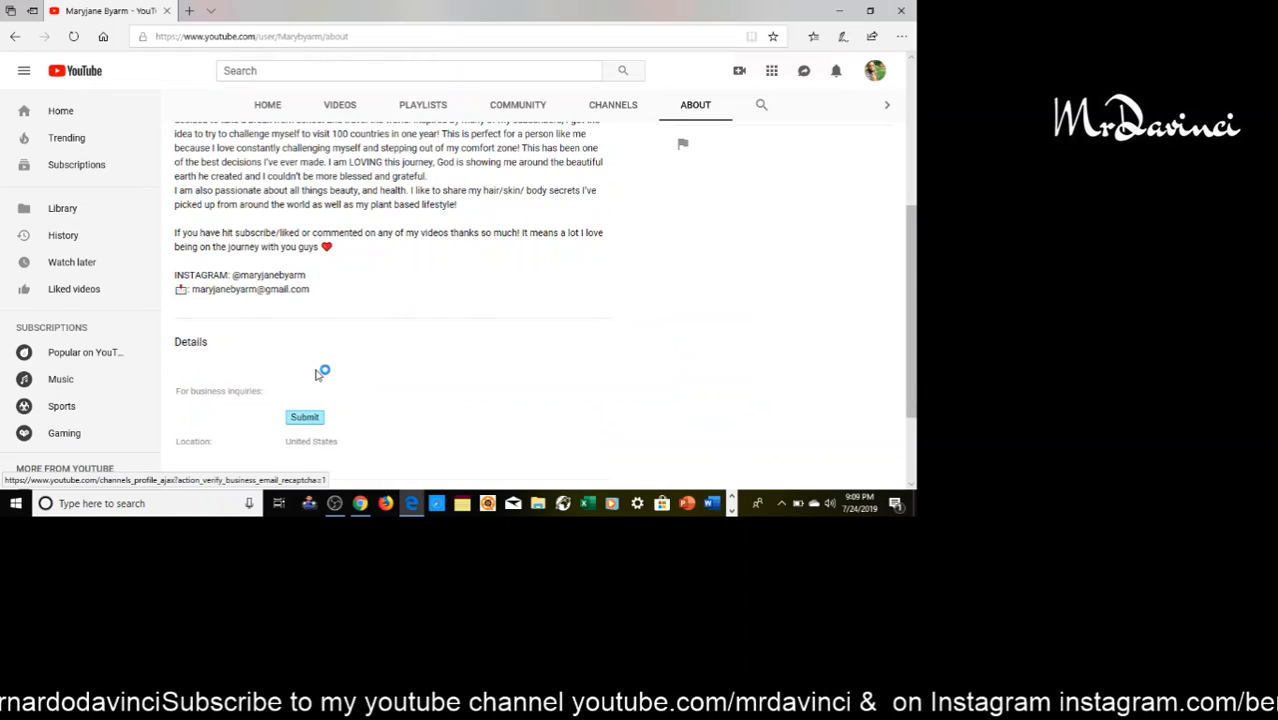